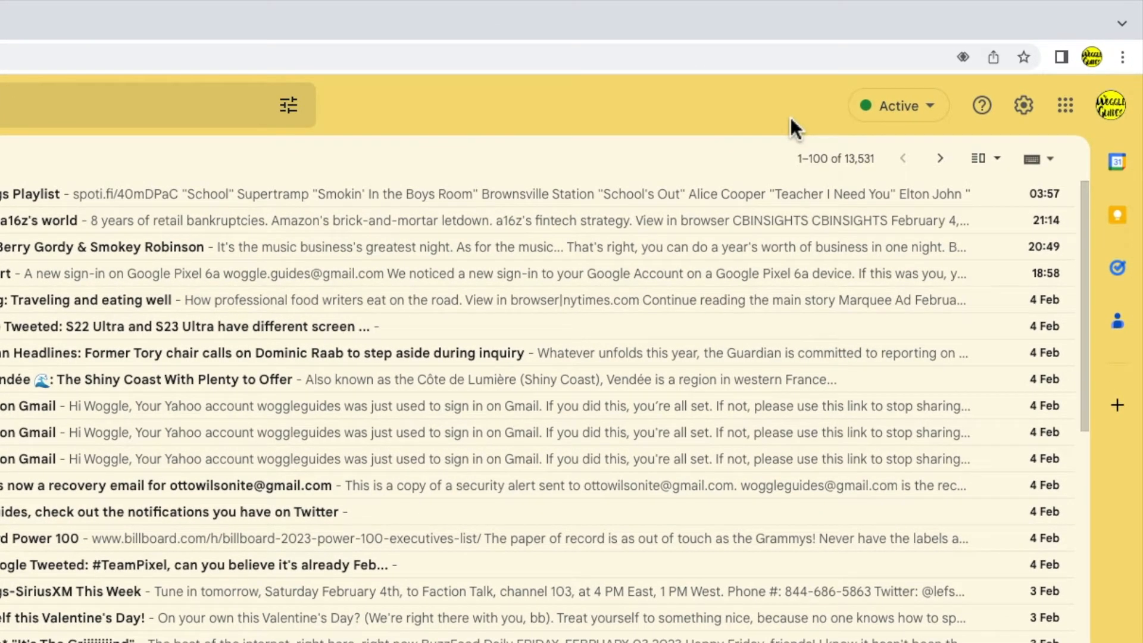
pyautogui.moveTo(1010, 139)
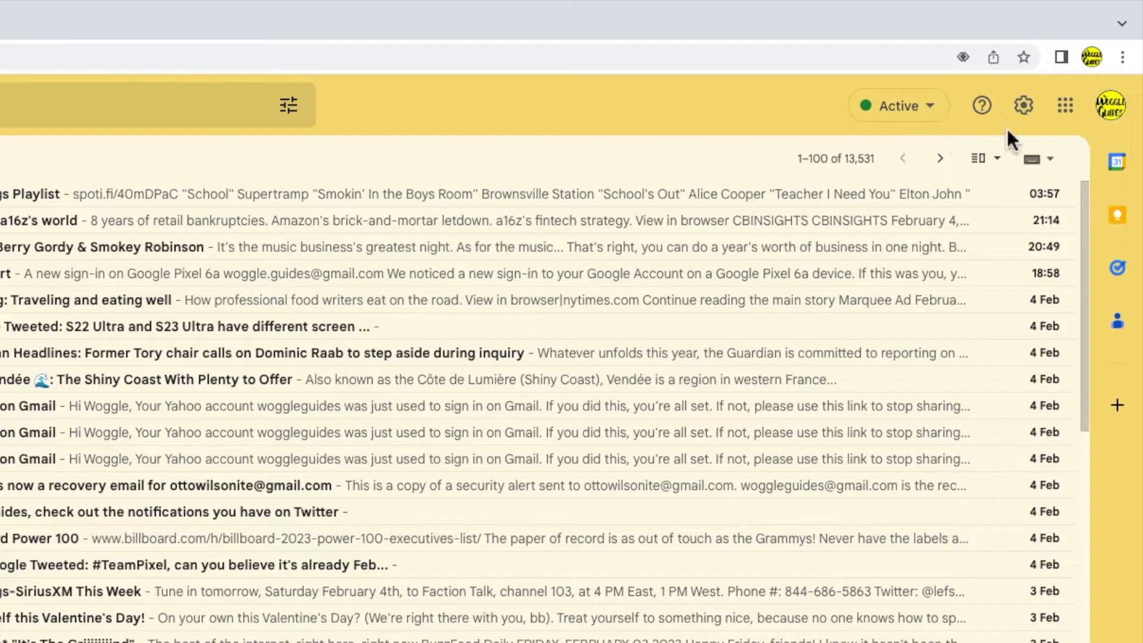
pyautogui.moveTo(1023, 105)
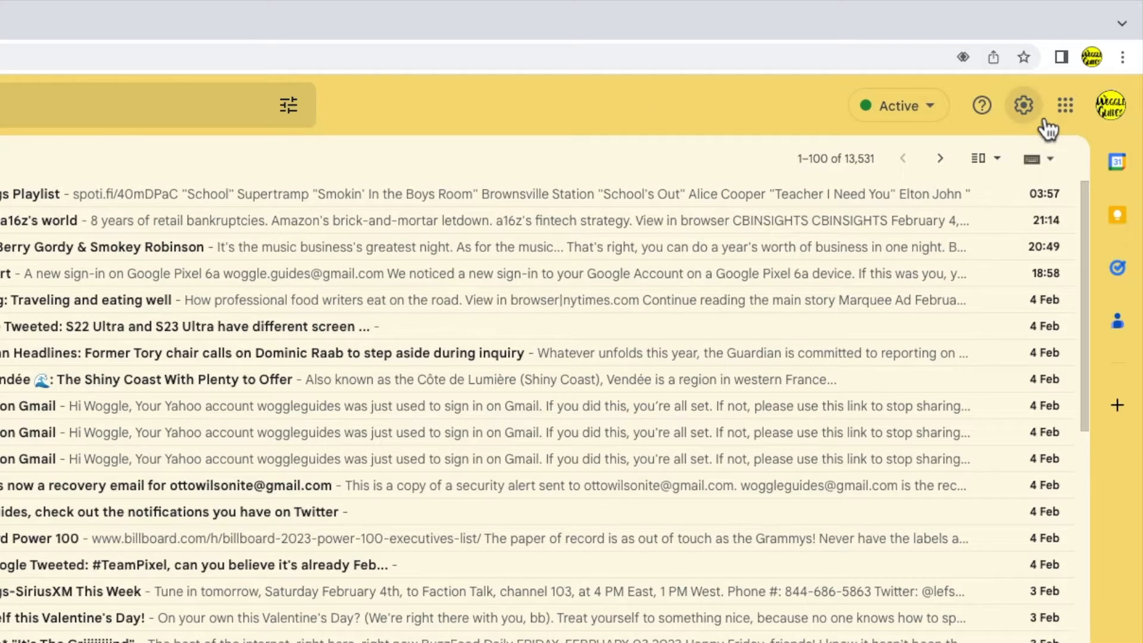
# Open Gmail's quick settings panel from the gear icon.
pyautogui.click(1022, 104)
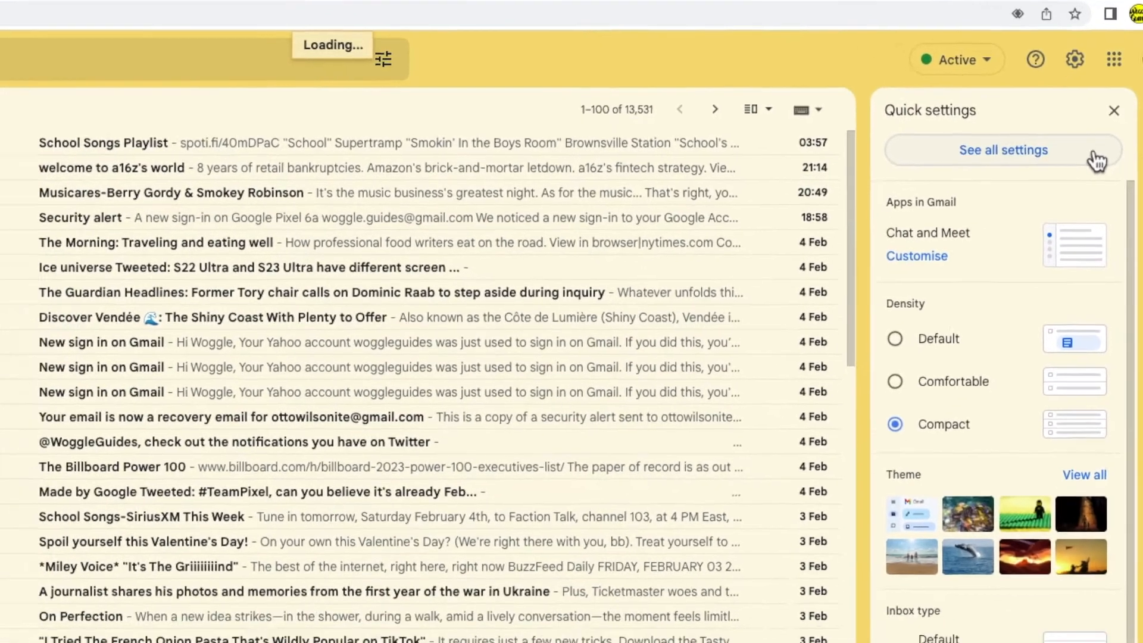
# Go to the Accounts and Import settings, down to Check email from other accounts.
pyautogui.click(1003, 150)
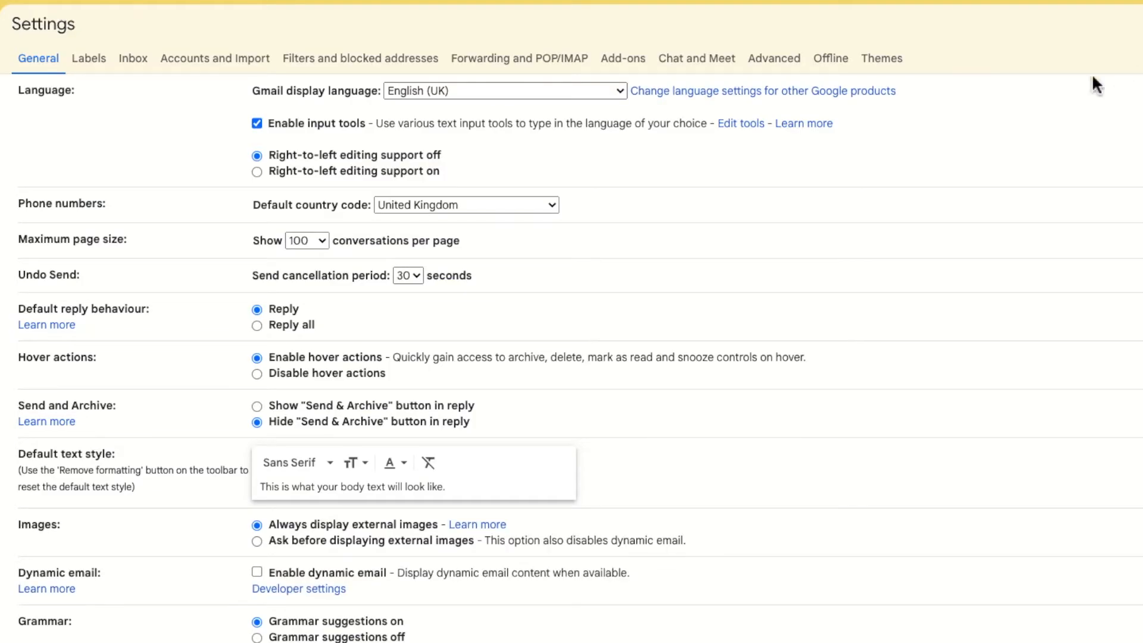
pyautogui.moveTo(285, 84)
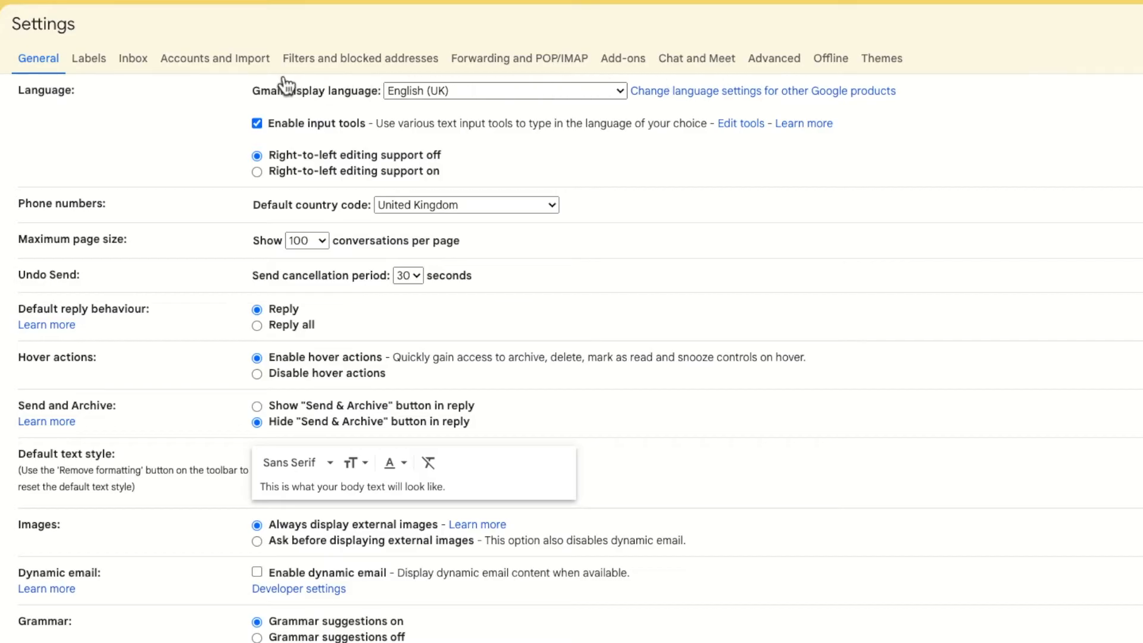
pyautogui.moveTo(247, 79)
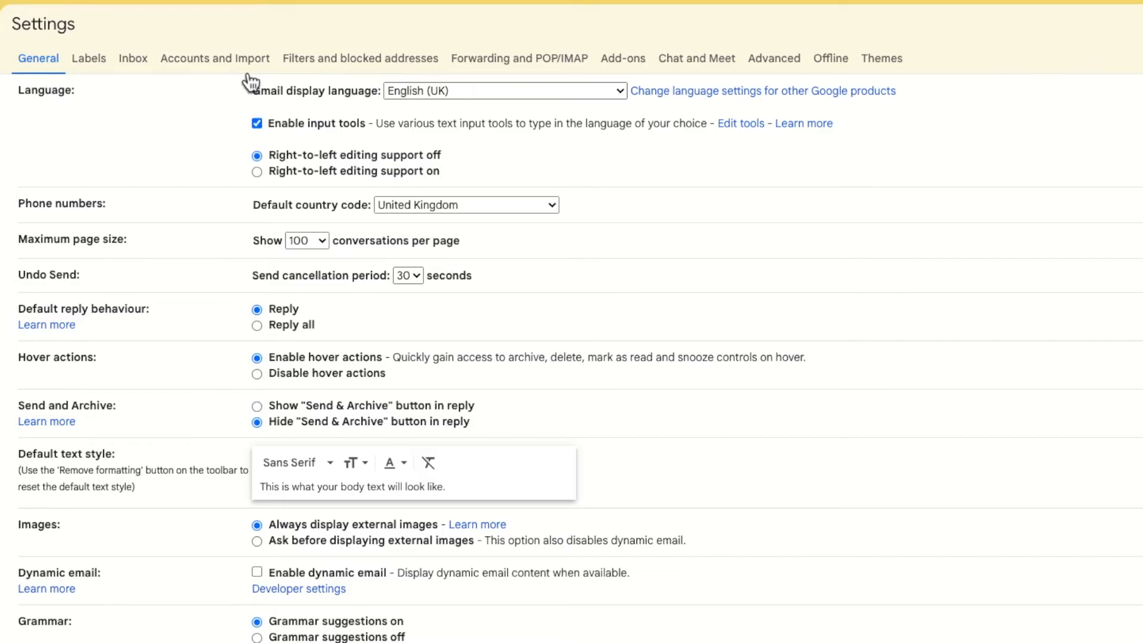
pyautogui.click(214, 59)
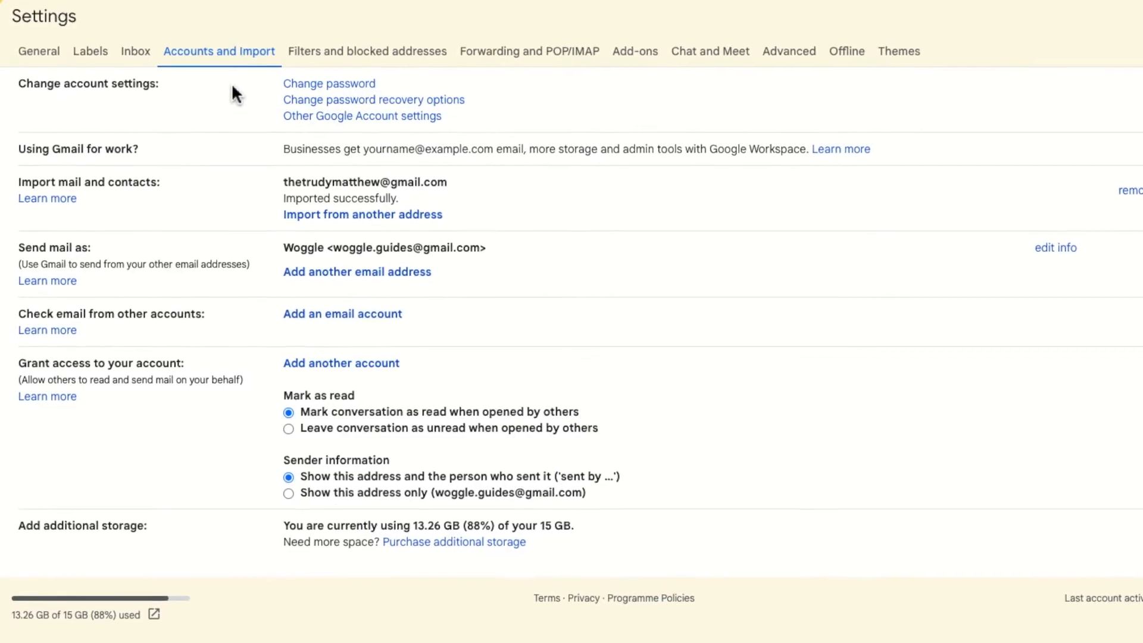
pyautogui.scroll(-3)
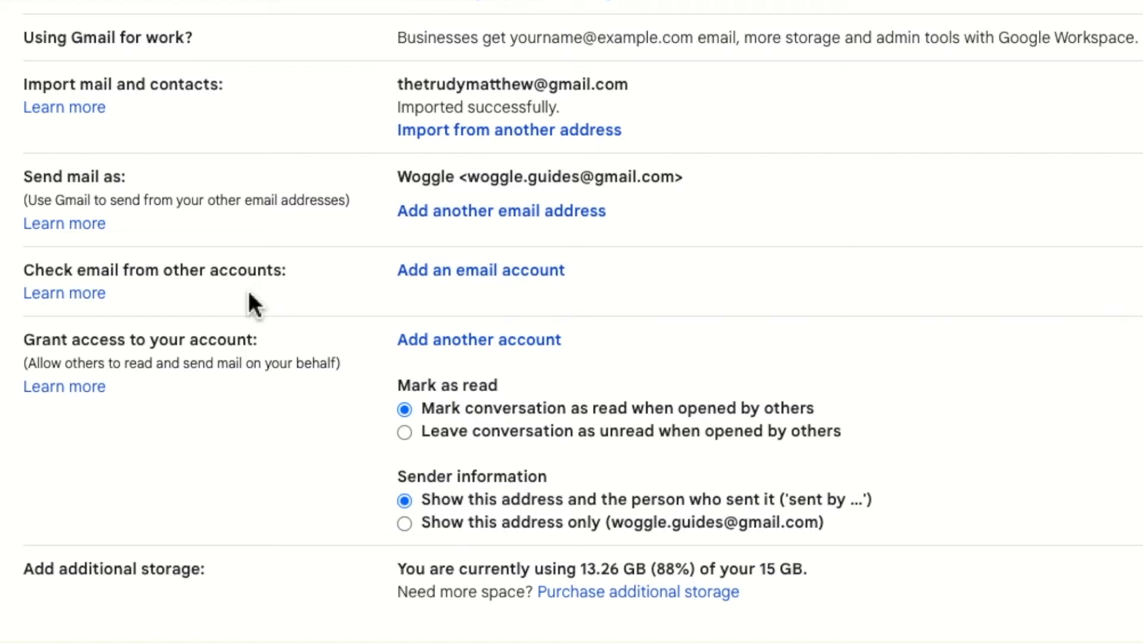
pyautogui.moveTo(468, 302)
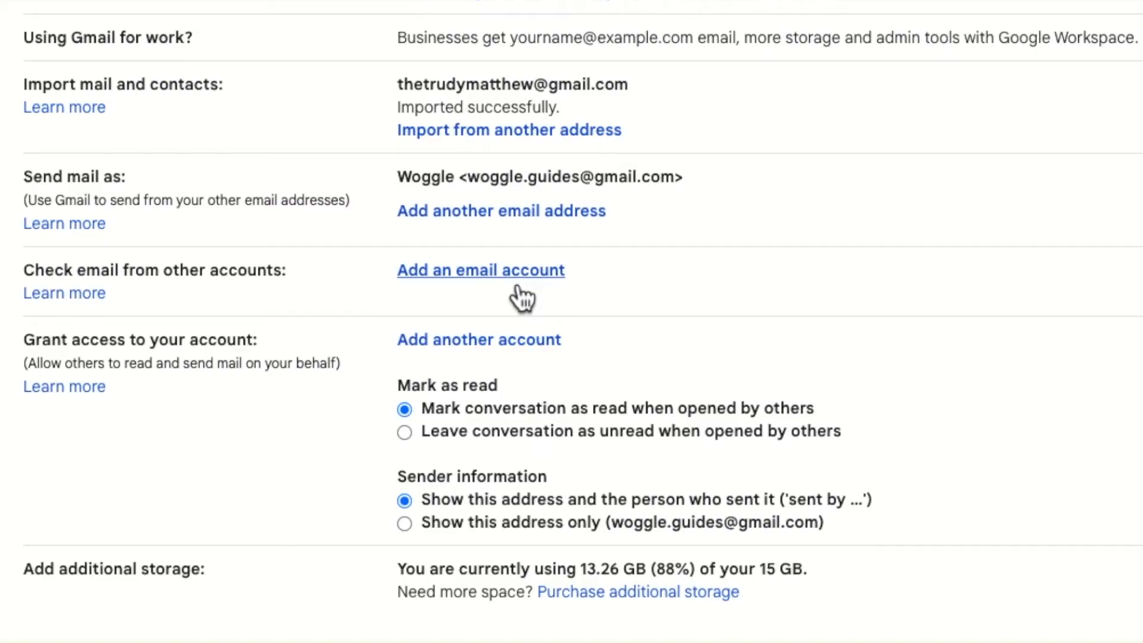
# Start adding another email account and submit the Yahoo address.
pyautogui.click(480, 270)
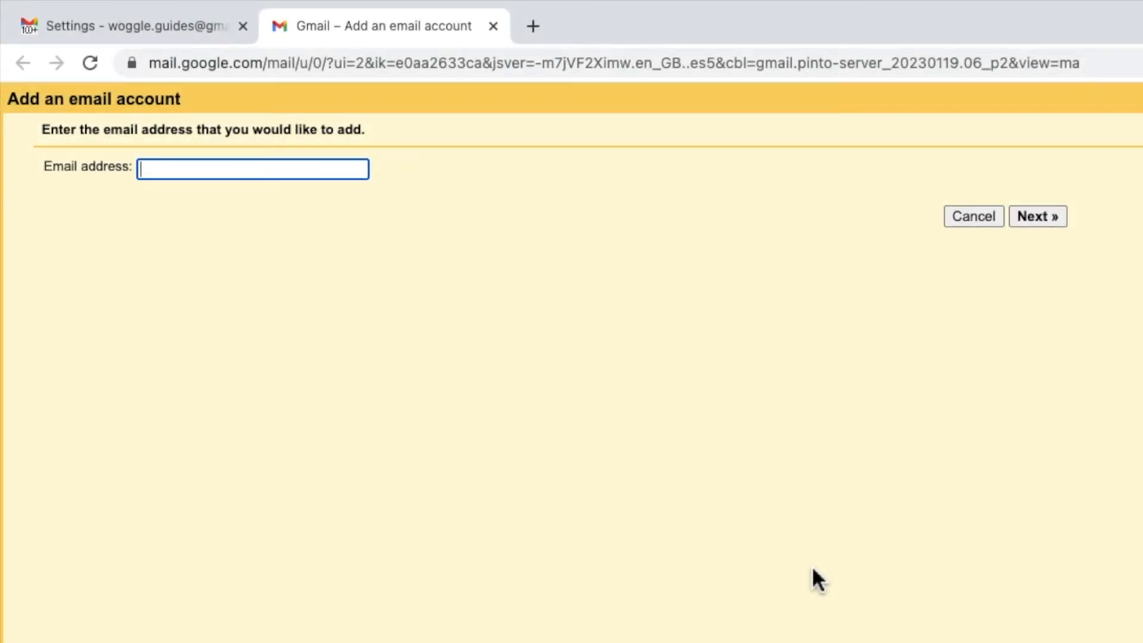
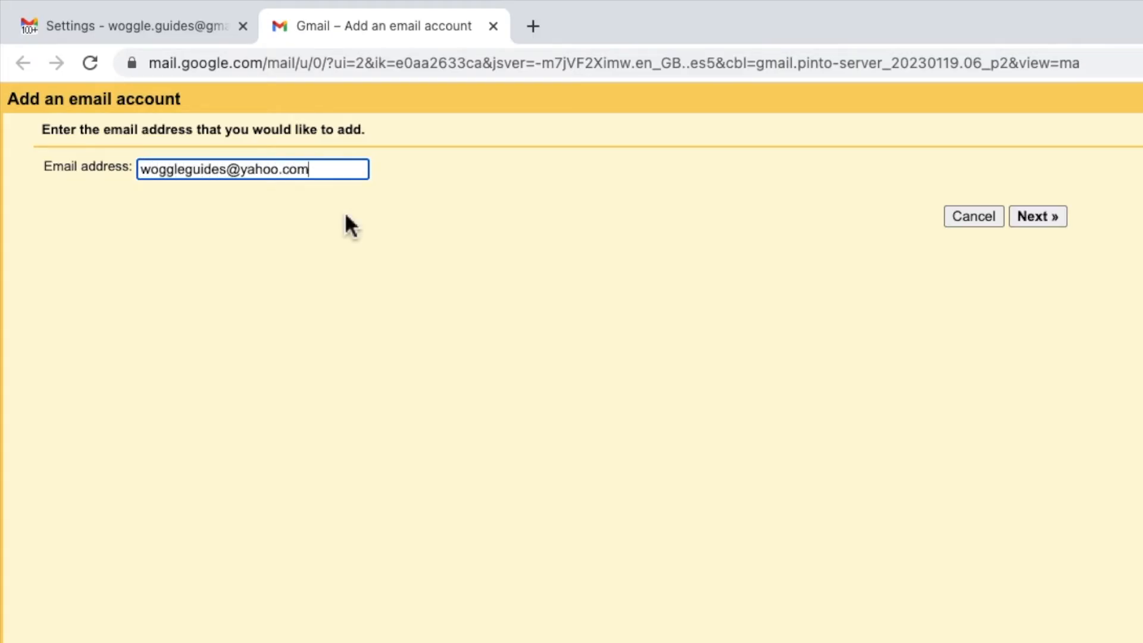
pyautogui.moveTo(1044, 240)
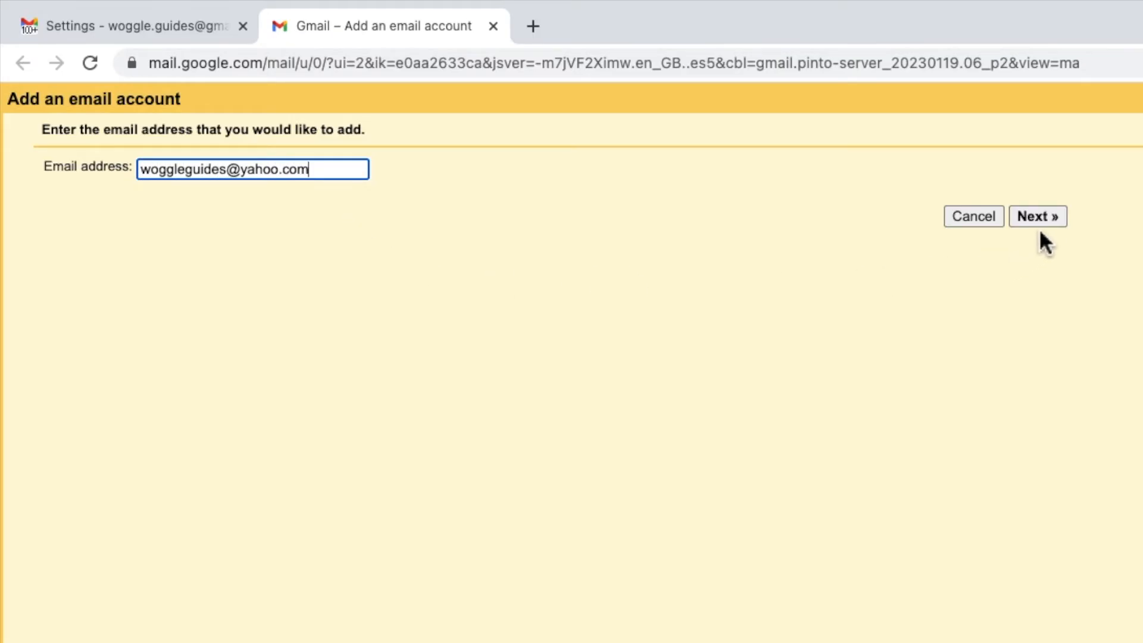
pyautogui.click(1037, 216)
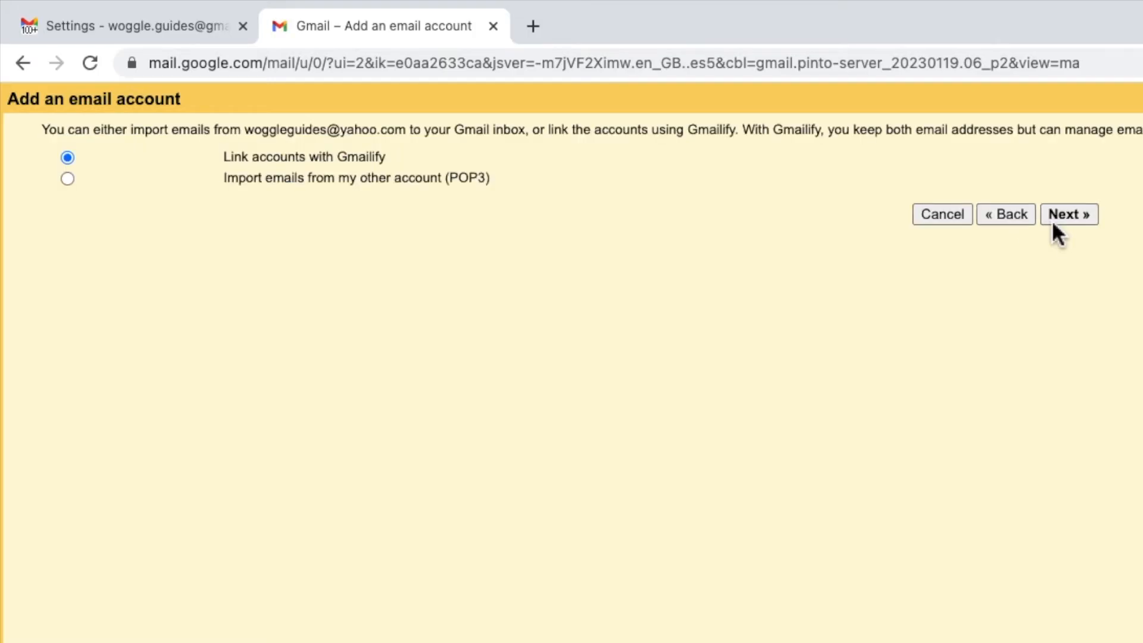
pyautogui.moveTo(793, 184)
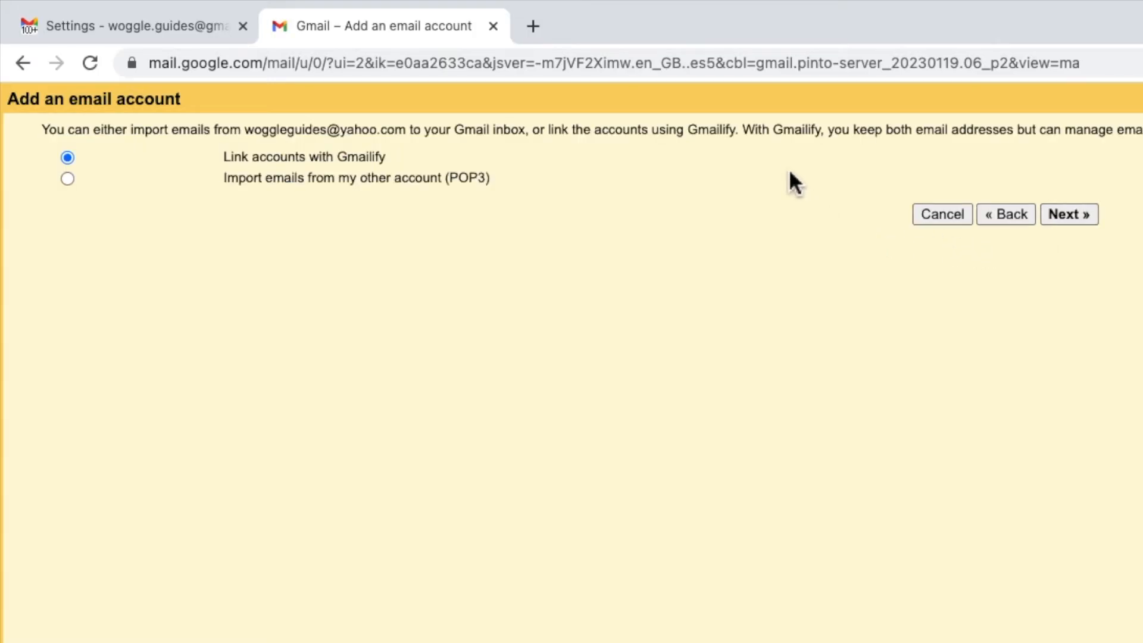
pyautogui.moveTo(790, 172)
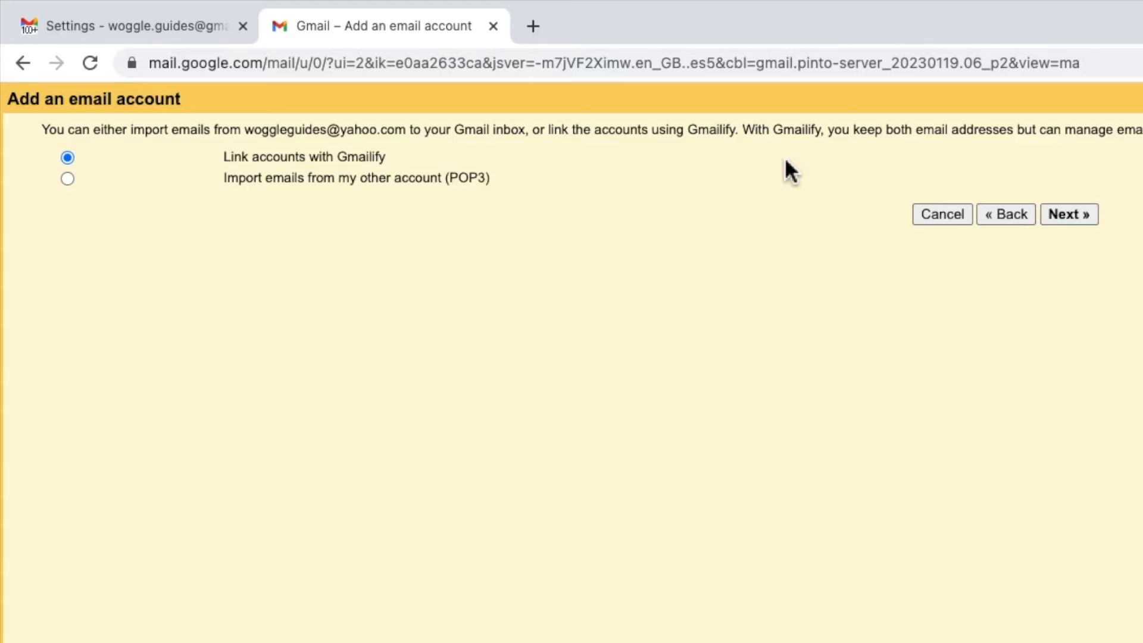
pyautogui.moveTo(529, 164)
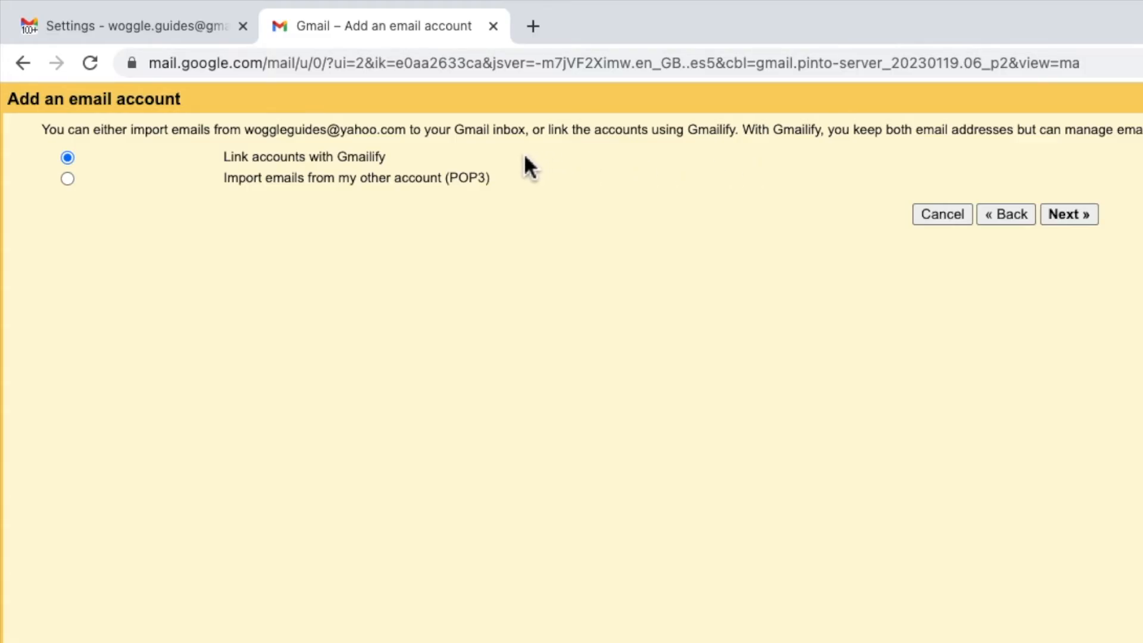
pyautogui.moveTo(422, 159)
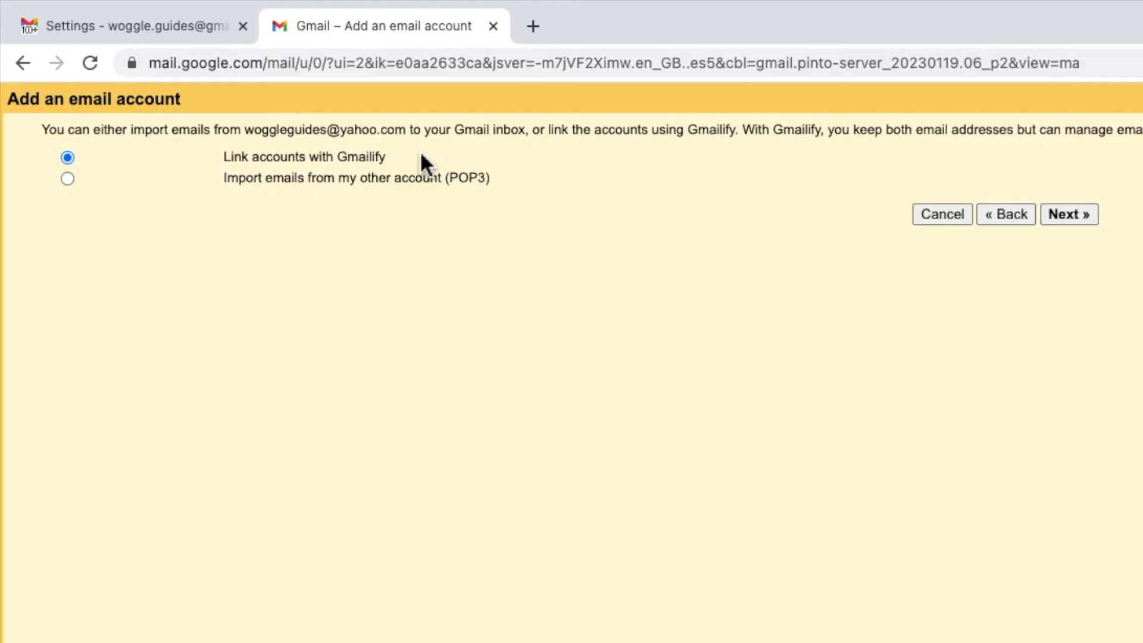
pyautogui.moveTo(144, 169)
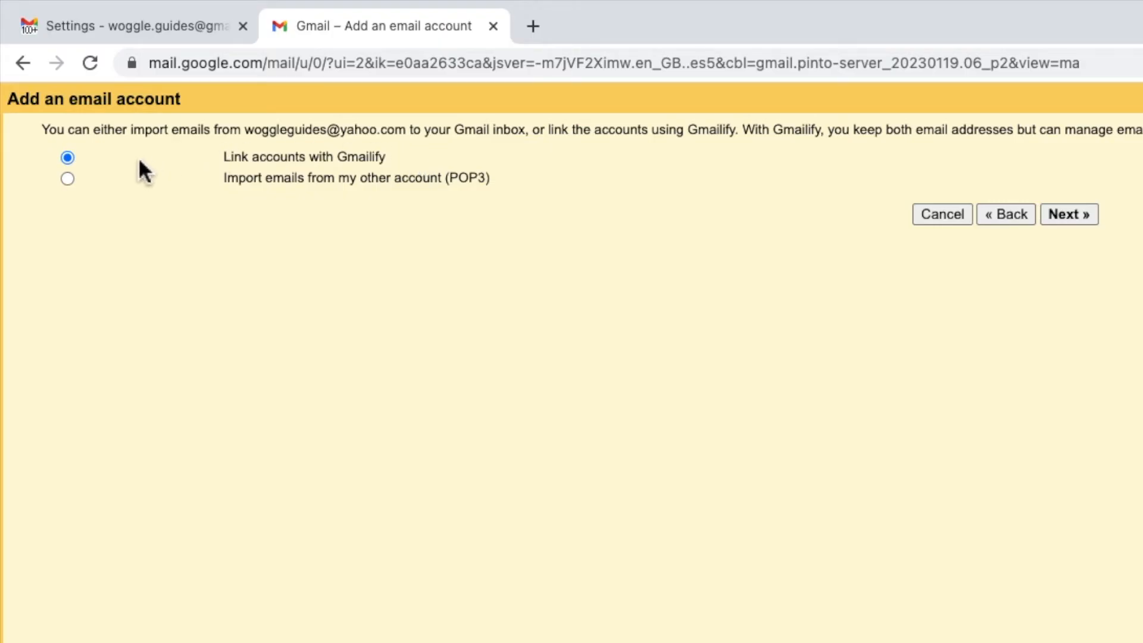
# Choose 'Link accounts with Gmailify' rather than POP3 import and continue.
pyautogui.click(68, 179)
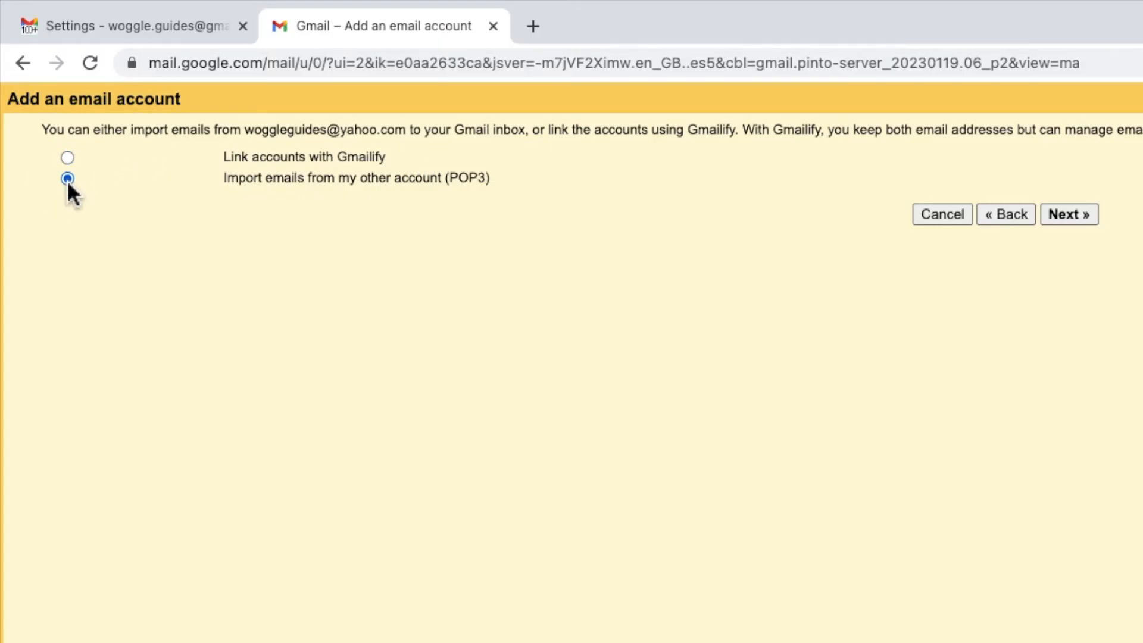
pyautogui.moveTo(86, 211)
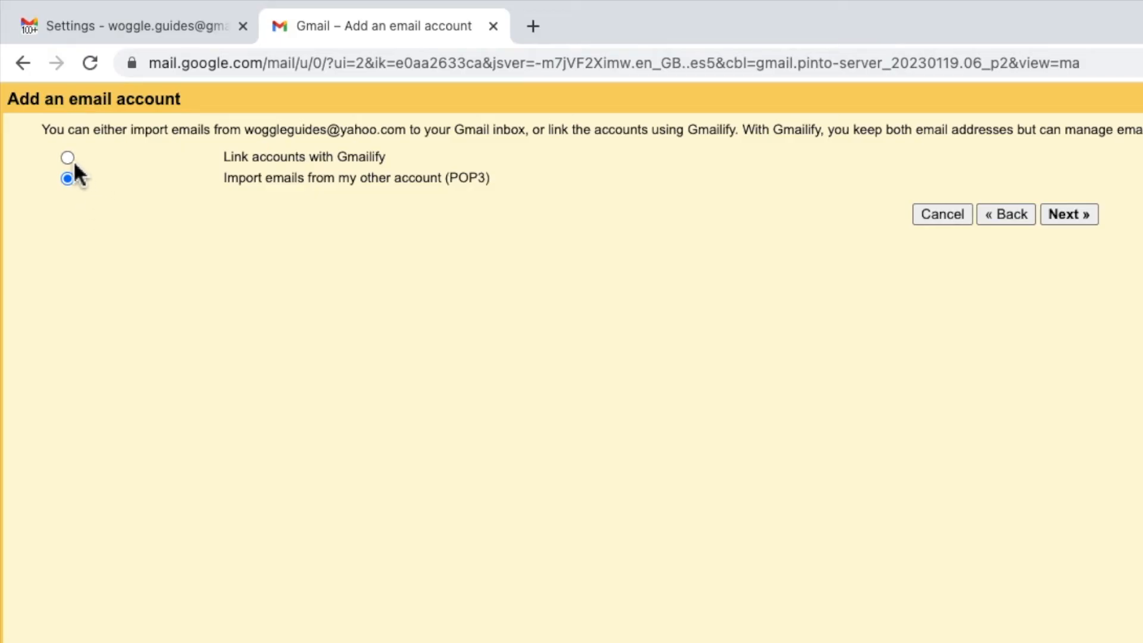
pyautogui.click(68, 157)
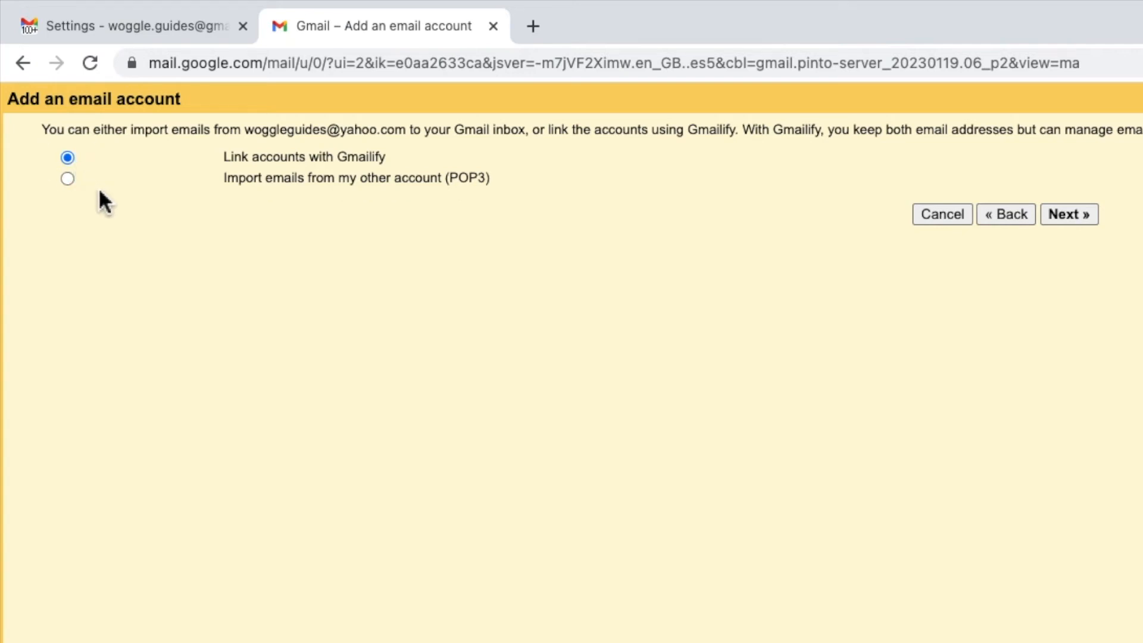
pyautogui.moveTo(1053, 268)
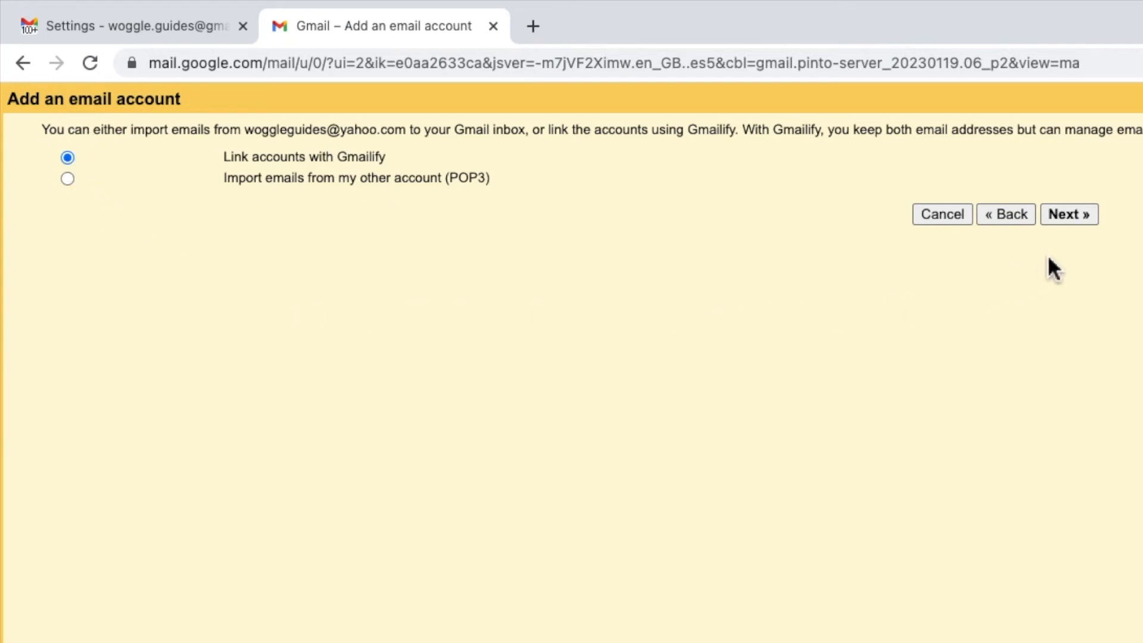
pyautogui.moveTo(1069, 214)
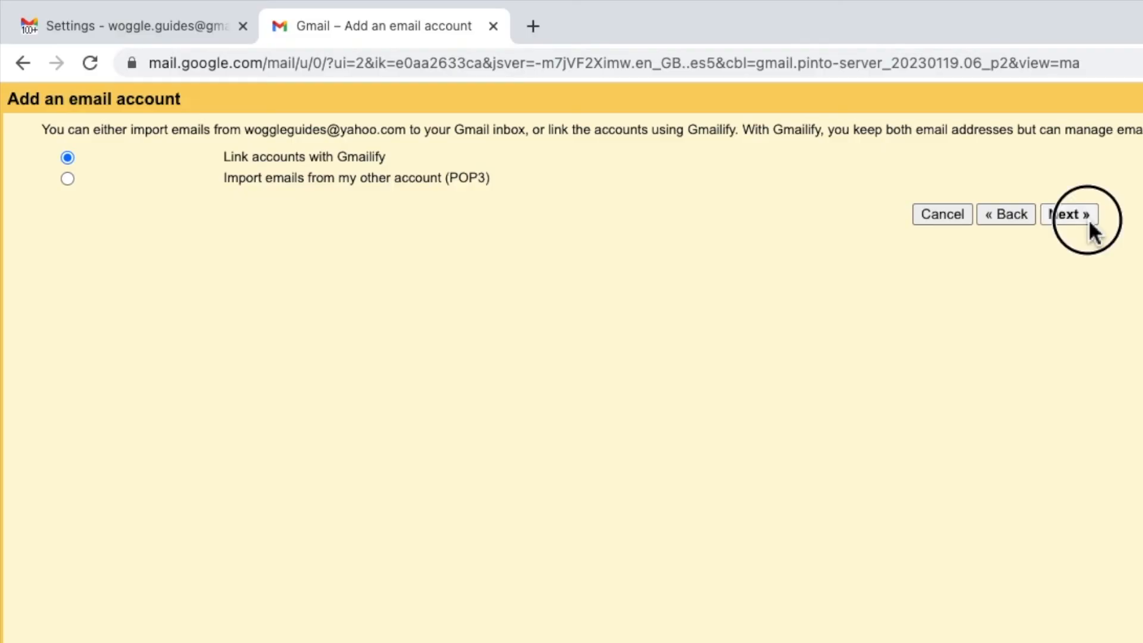
pyautogui.click(1069, 214)
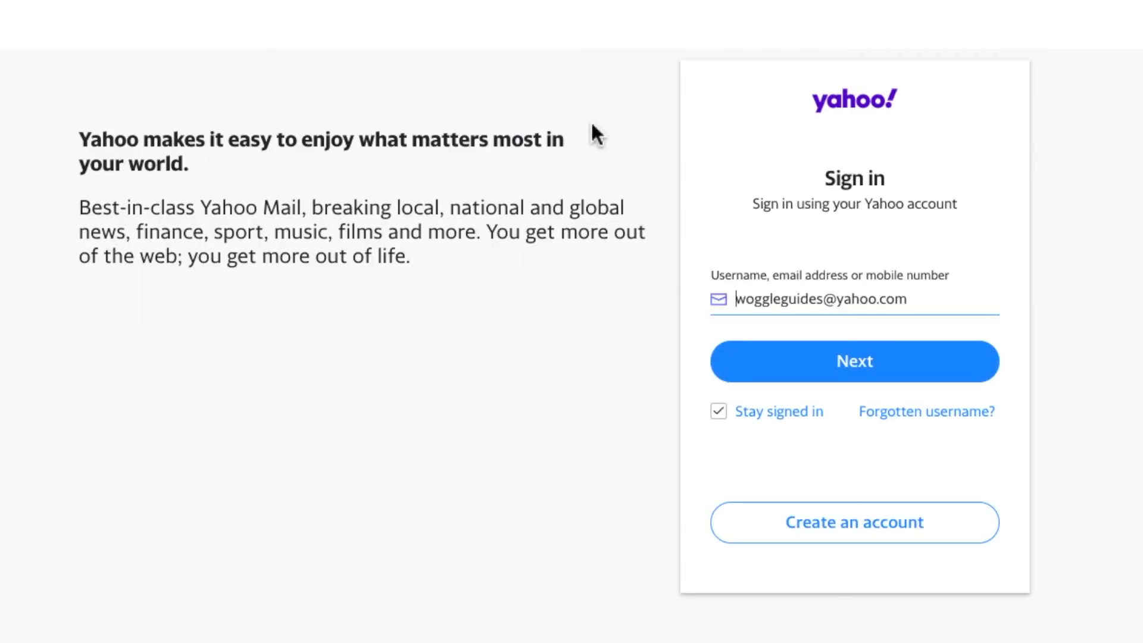
pyautogui.moveTo(824, 451)
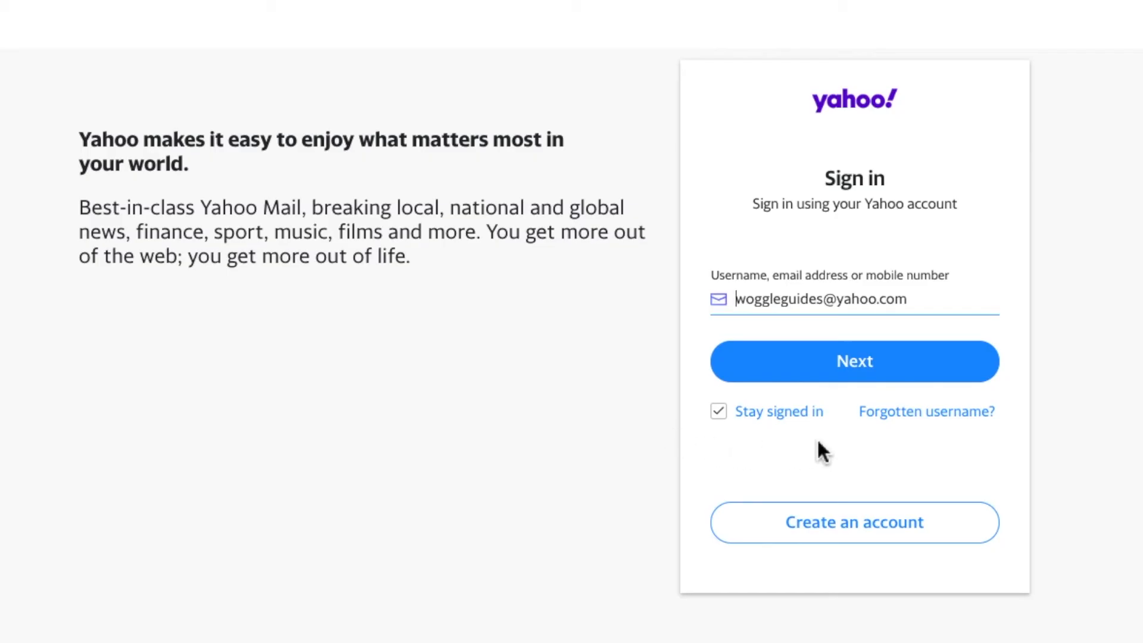
pyautogui.moveTo(842, 447)
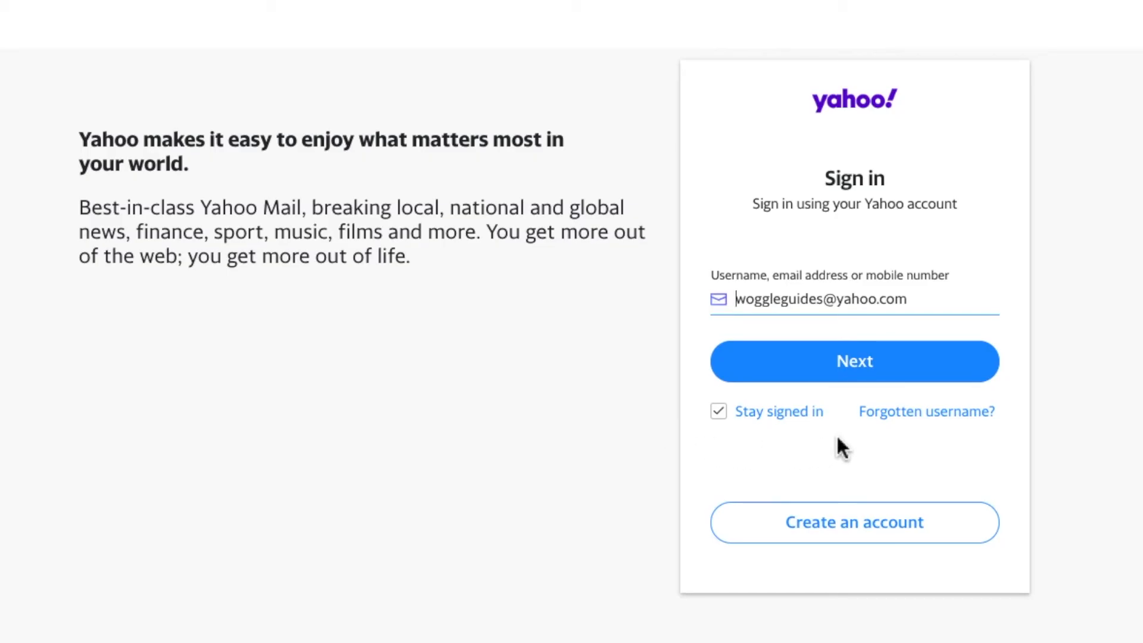
pyautogui.moveTo(836, 443)
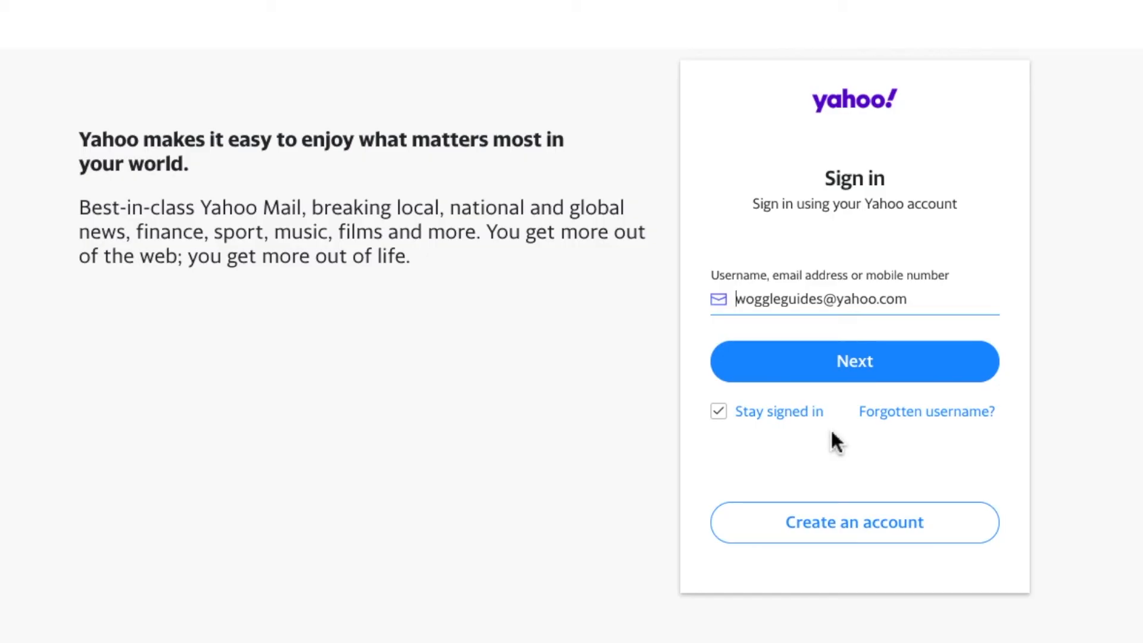
pyautogui.moveTo(873, 392)
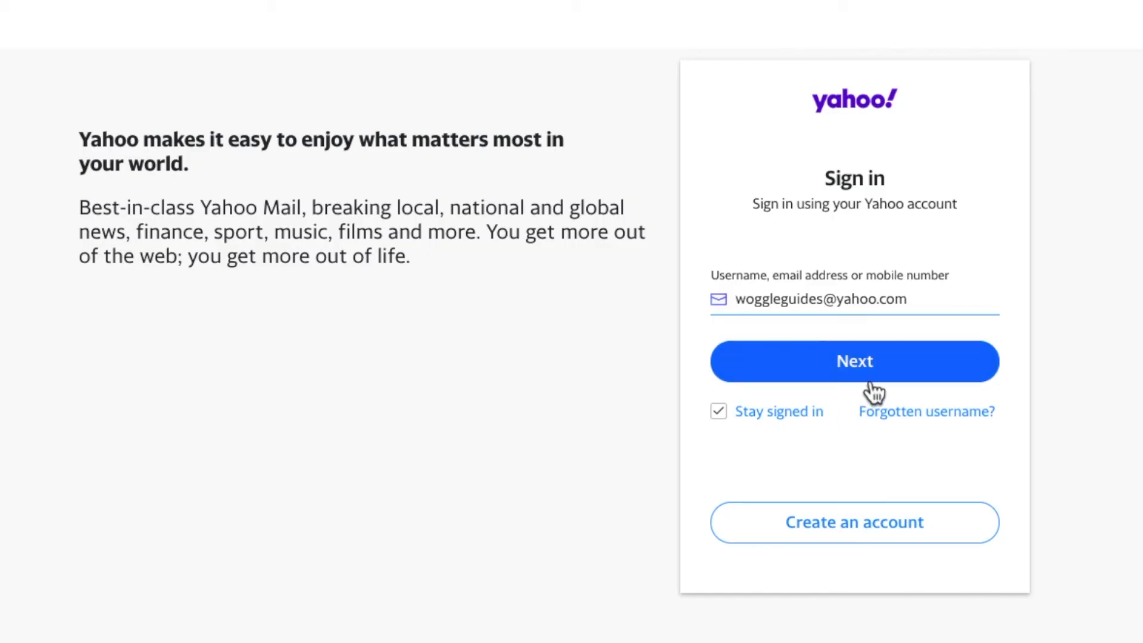
# Sign in to Yahoo with the prefilled username and password.
pyautogui.click(854, 361)
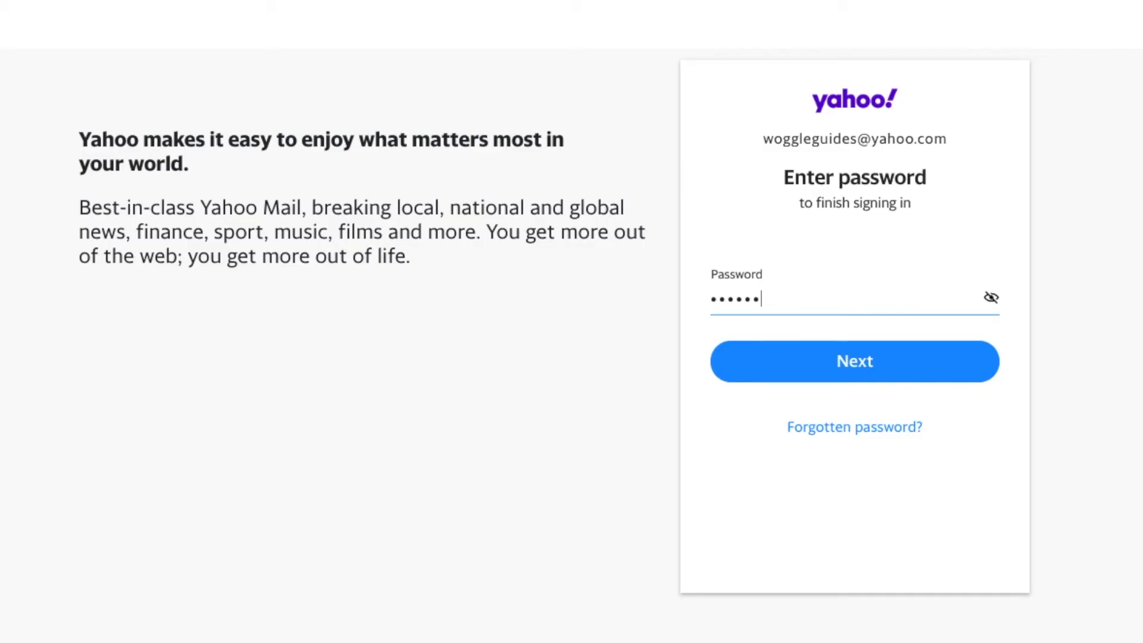
pyautogui.write('password')
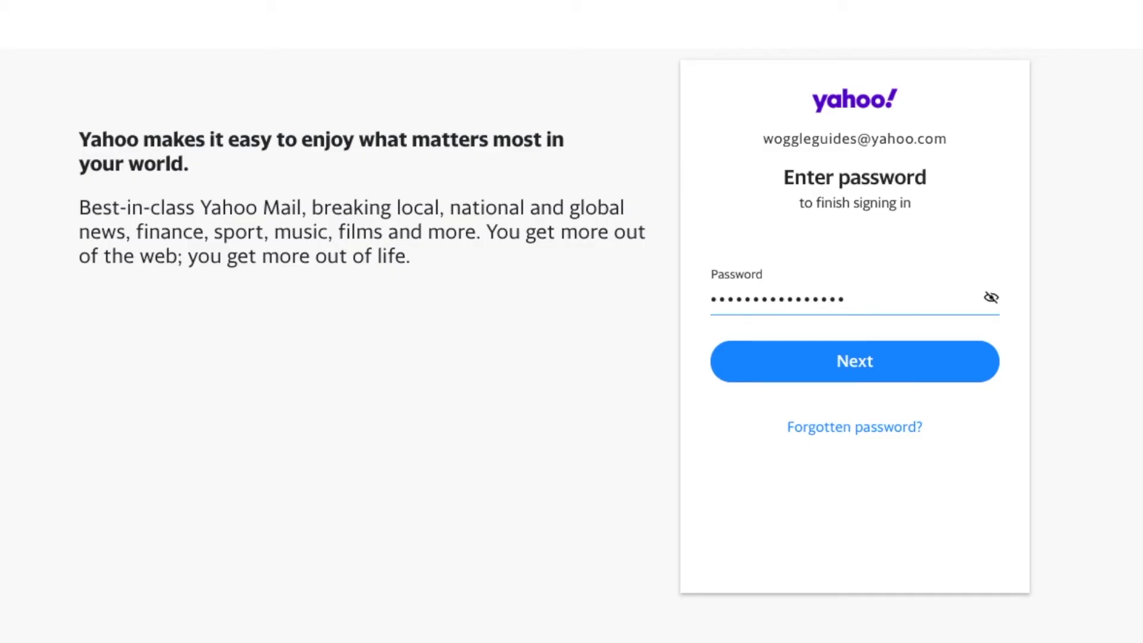
pyautogui.click(854, 360)
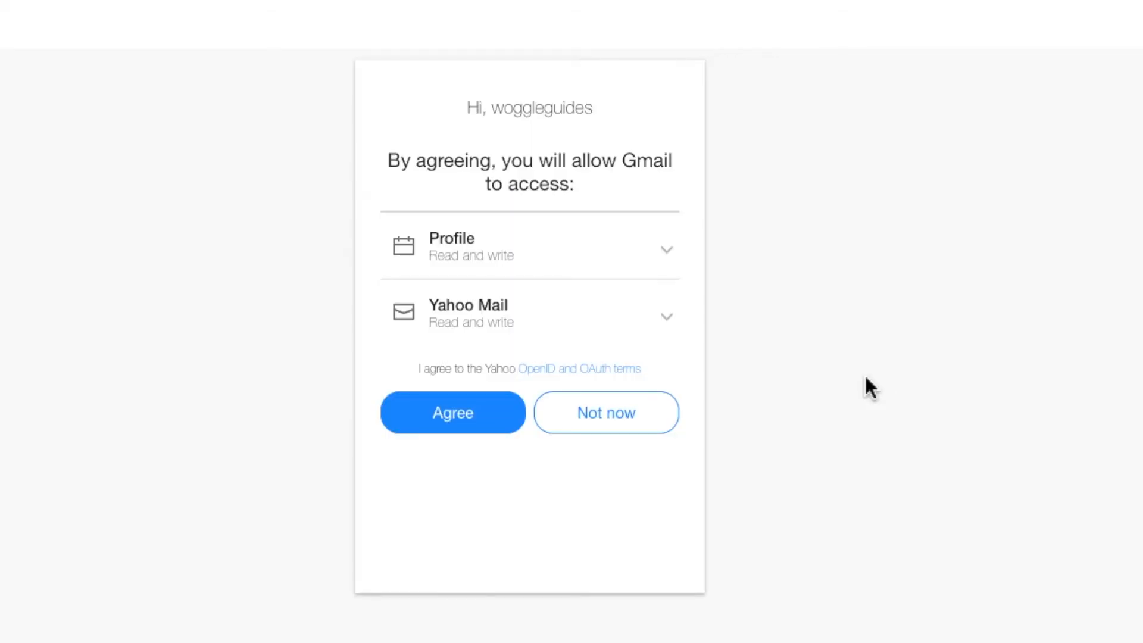
# Review the Profile permission details and agree to give Gmail access.
pyautogui.click(665, 249)
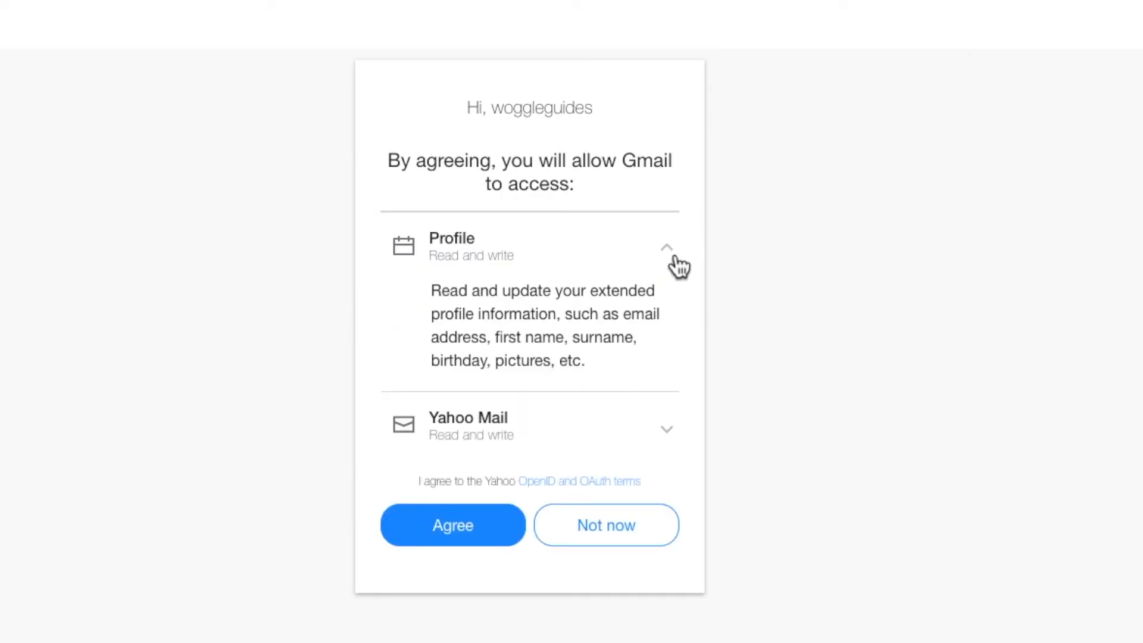
pyautogui.click(665, 247)
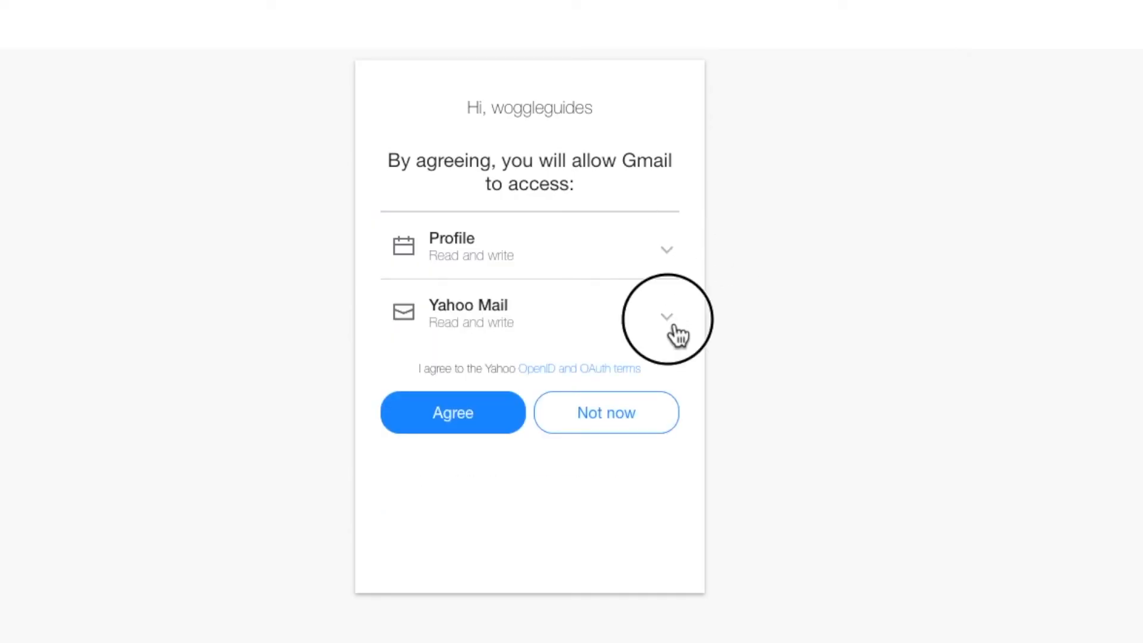
pyautogui.moveTo(666, 318)
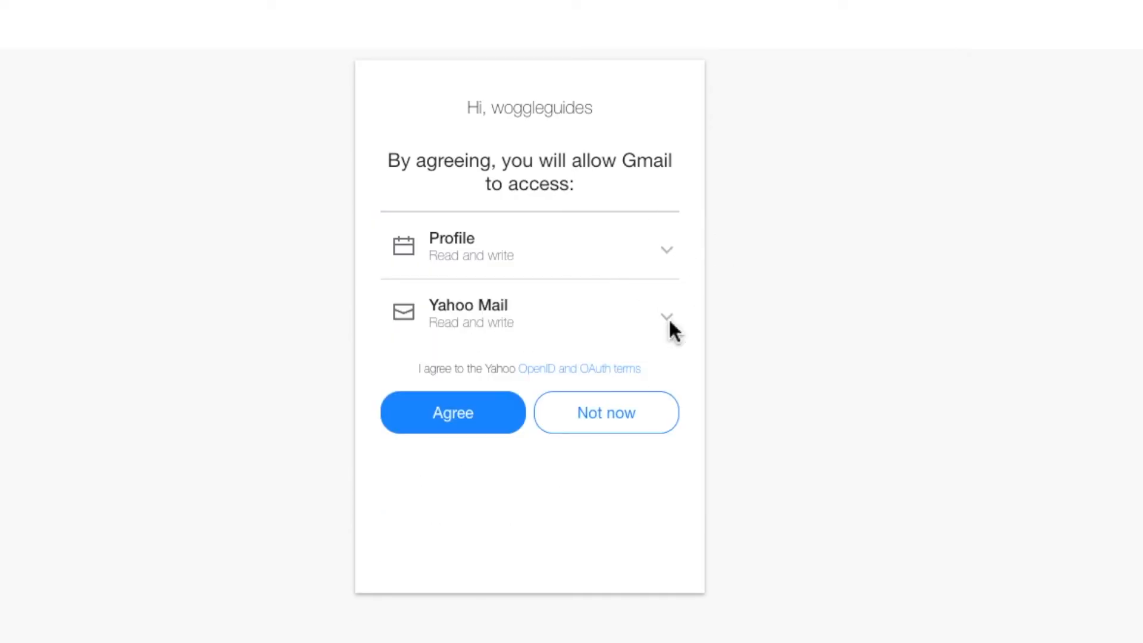
pyautogui.moveTo(556, 516)
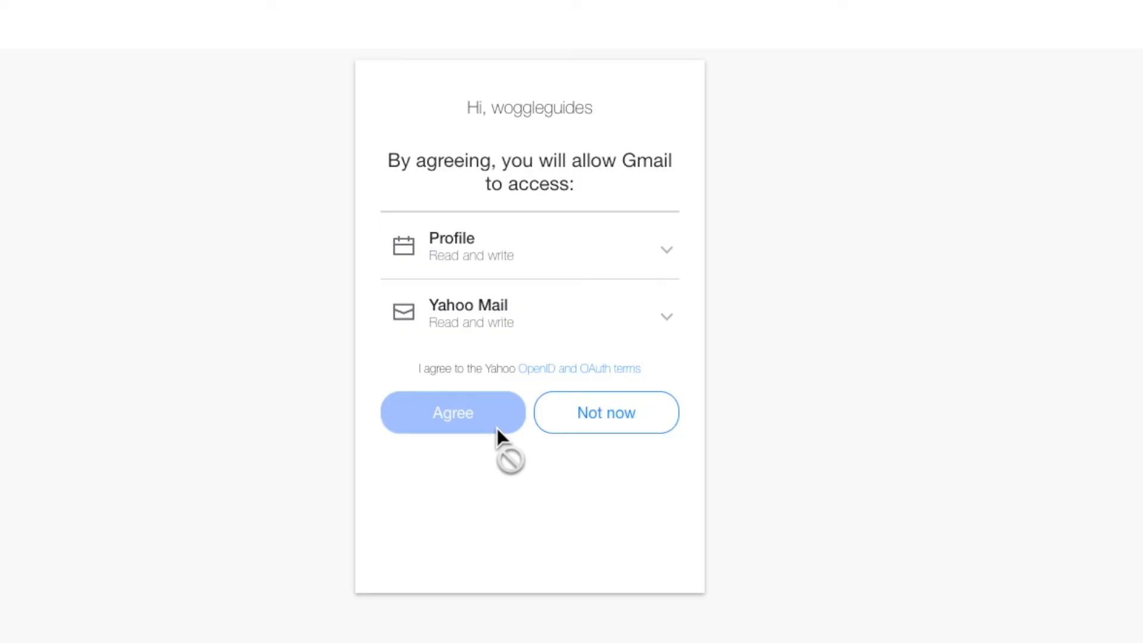
pyautogui.click(451, 413)
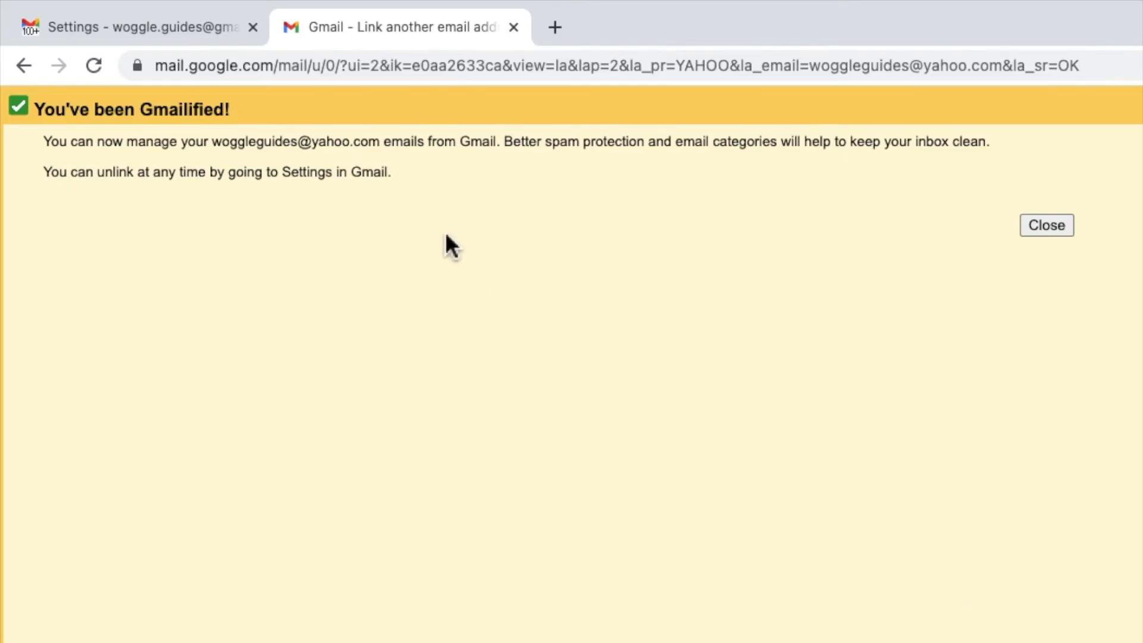
pyautogui.moveTo(439, 219)
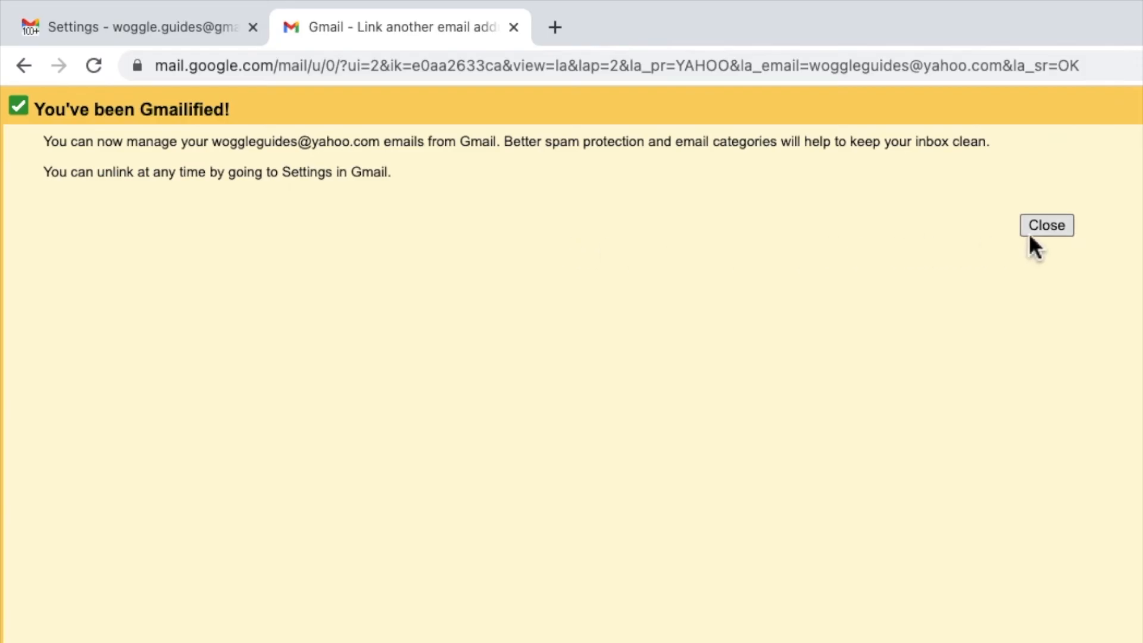
# Dismiss the Gmailified window and view the linked Yahoo account in settings.
pyautogui.click(1046, 225)
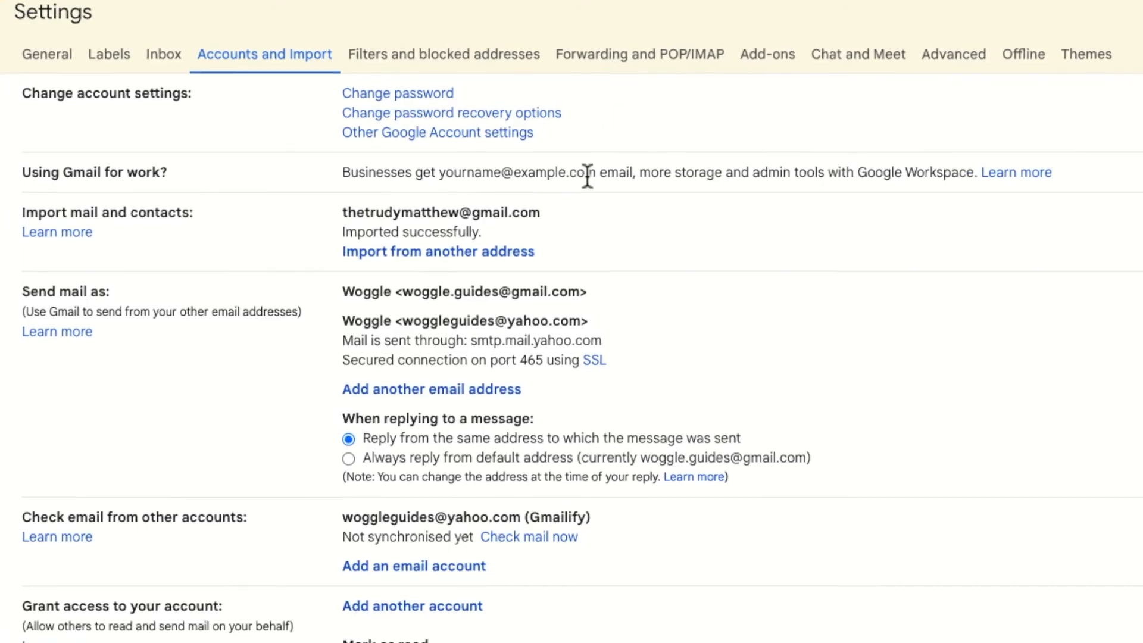
pyautogui.scroll(-3)
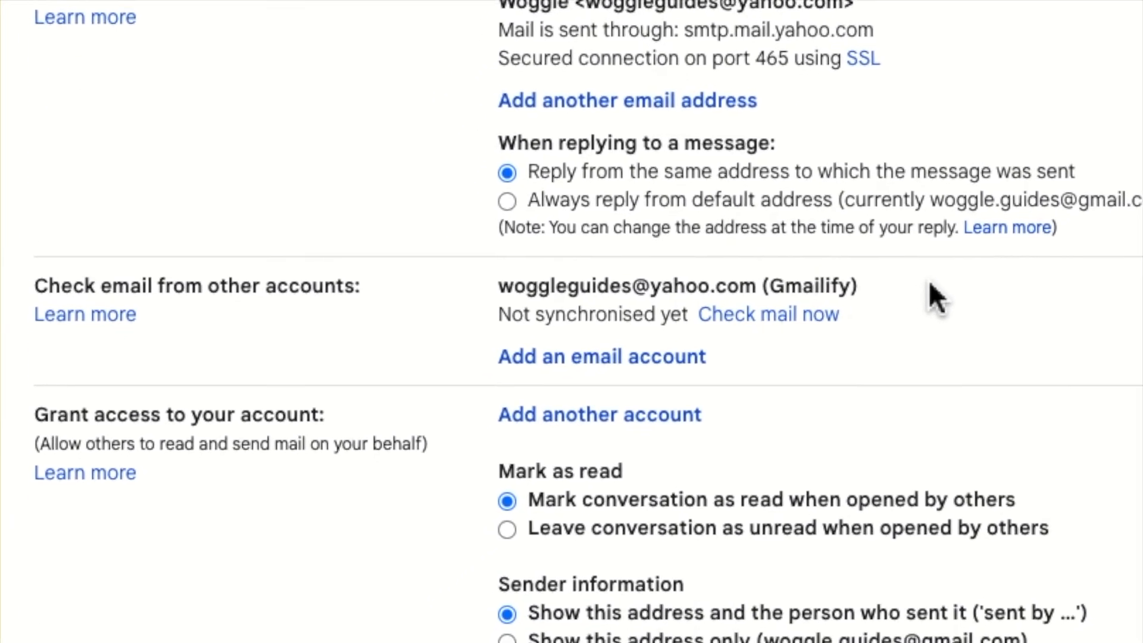